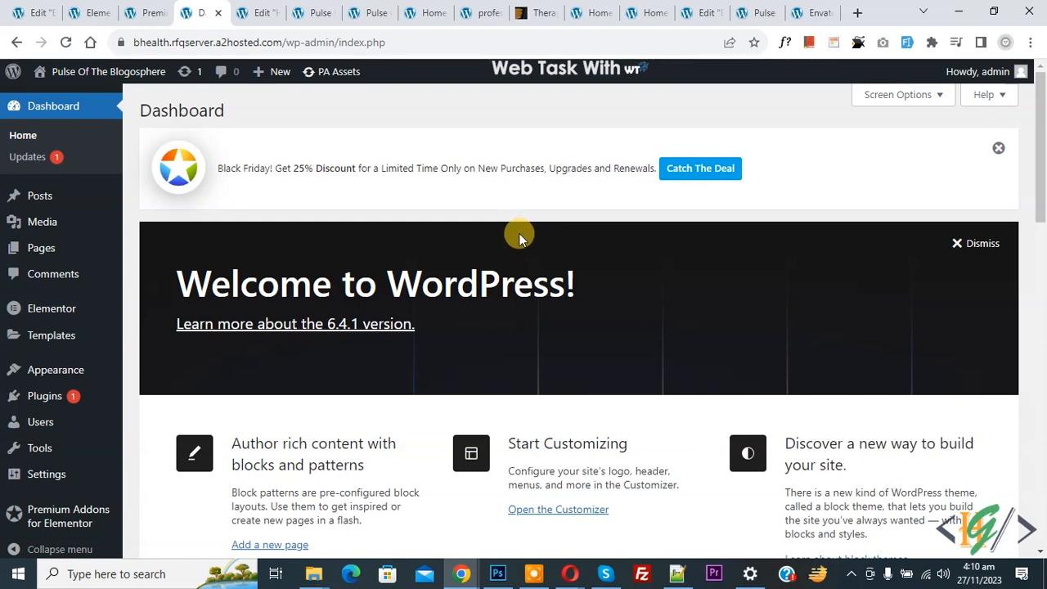
pyautogui.moveTo(501, 239)
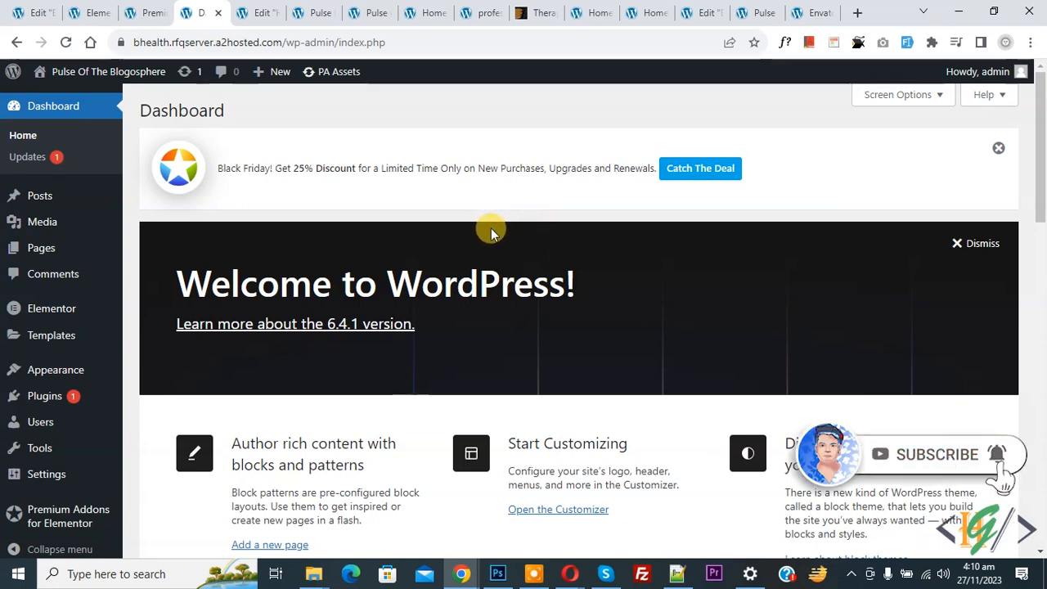
pyautogui.moveTo(522, 236)
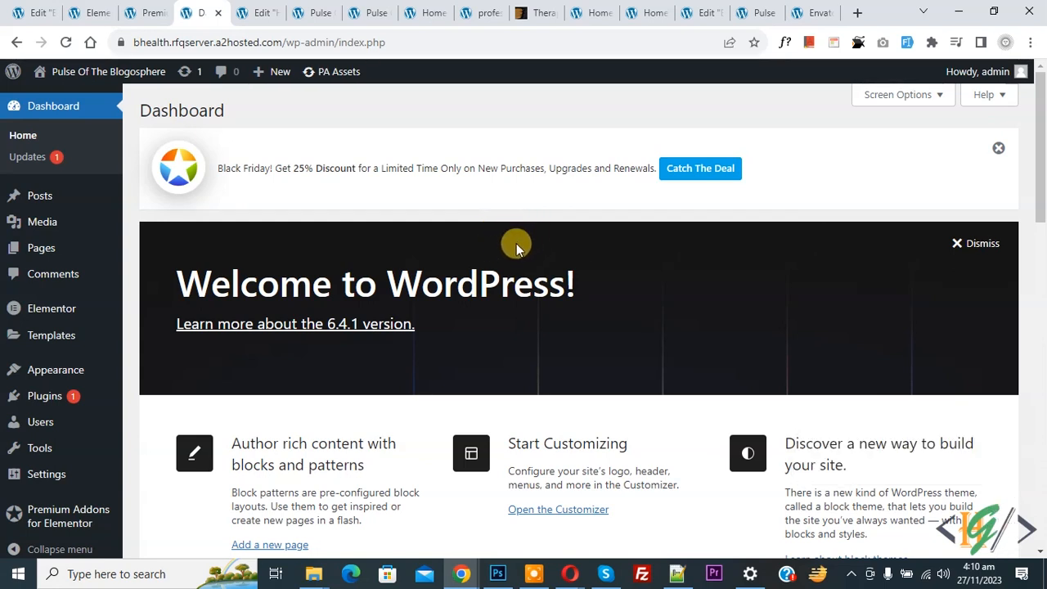
pyautogui.moveTo(494, 232)
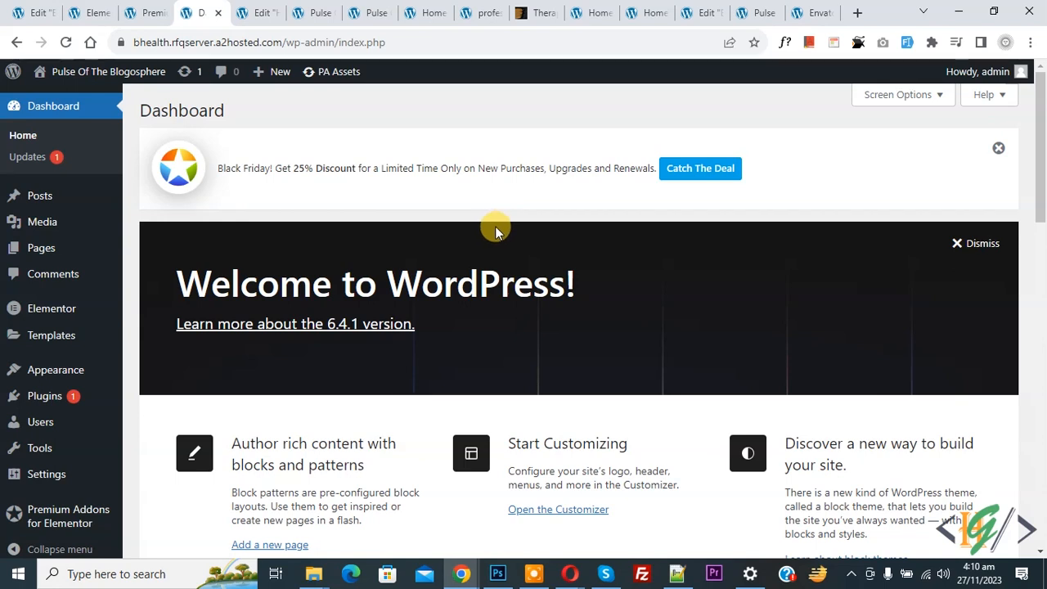
pyautogui.moveTo(481, 227)
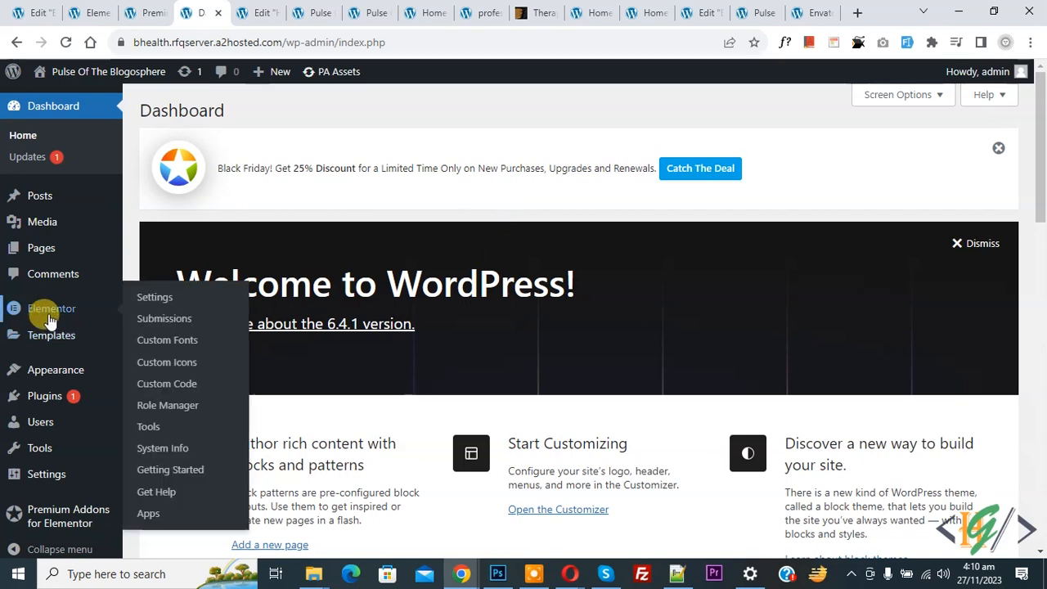
# Go to Elementor > Settings in the admin sidebar, landing on the General tab
pyautogui.click(154, 297)
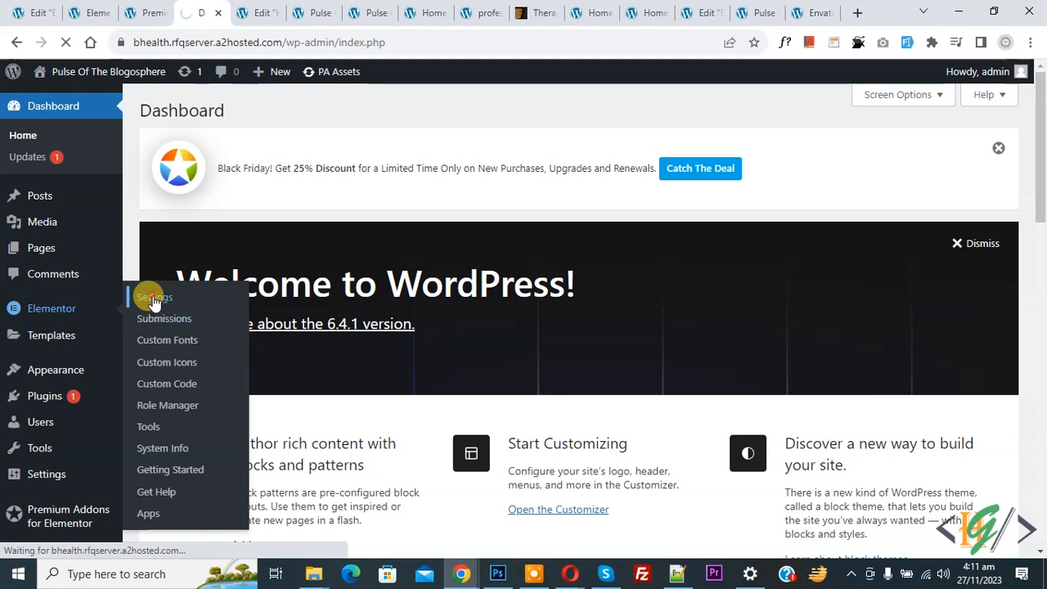
pyautogui.click(154, 298)
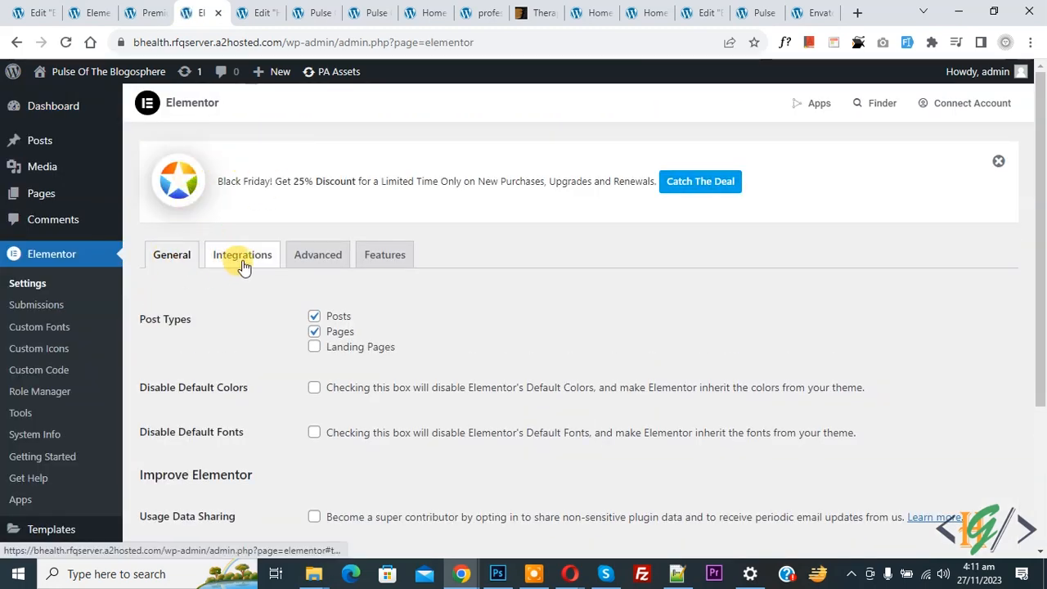
pyautogui.moveTo(385, 255)
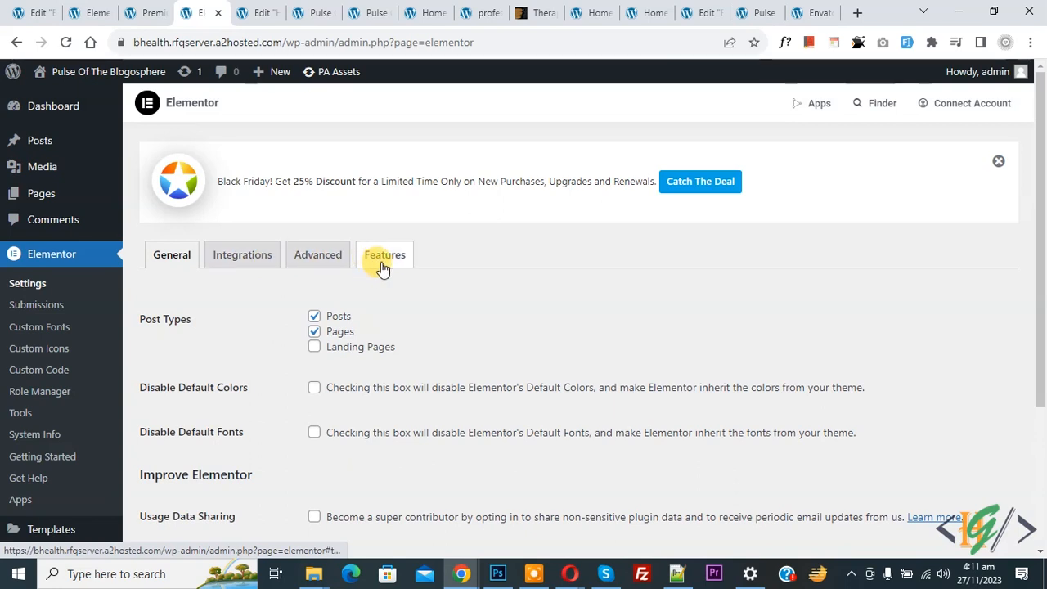
# In the Advanced tab, set Load Font Awesome 4 Support to Yes
pyautogui.click(318, 256)
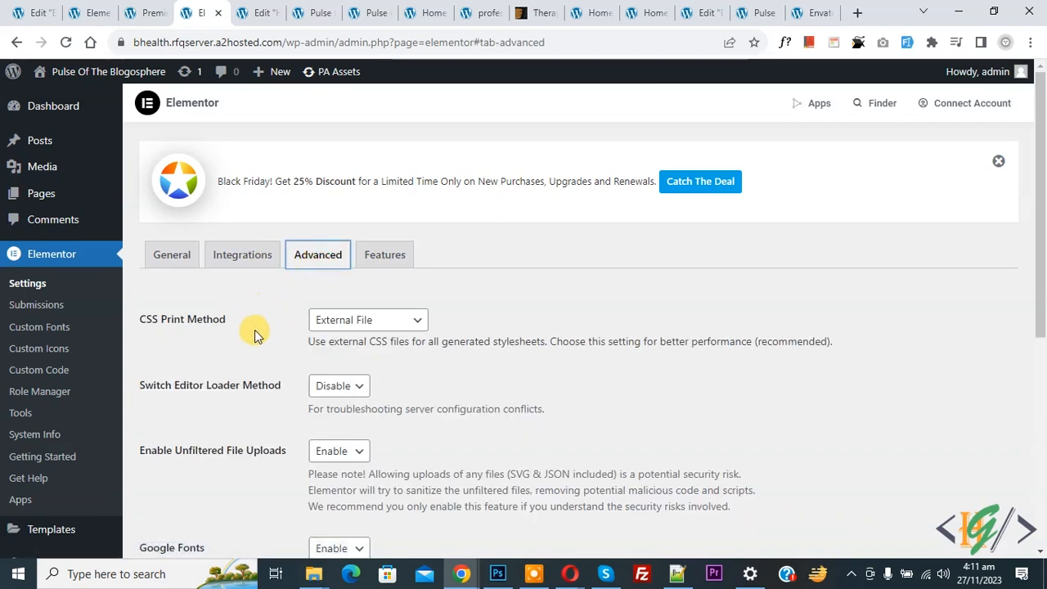
pyautogui.scroll(-3)
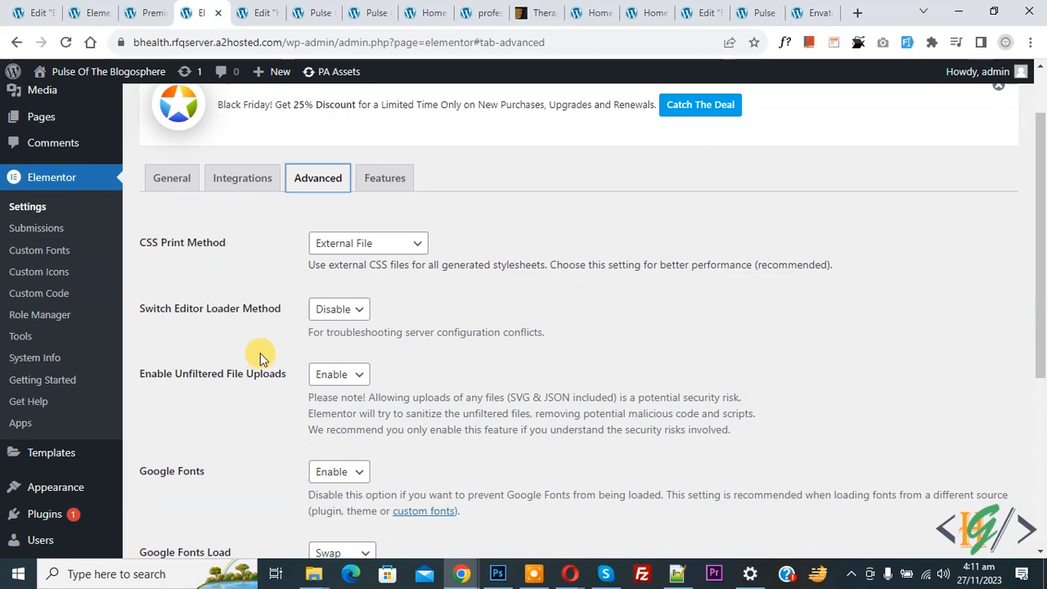
pyautogui.scroll(-3)
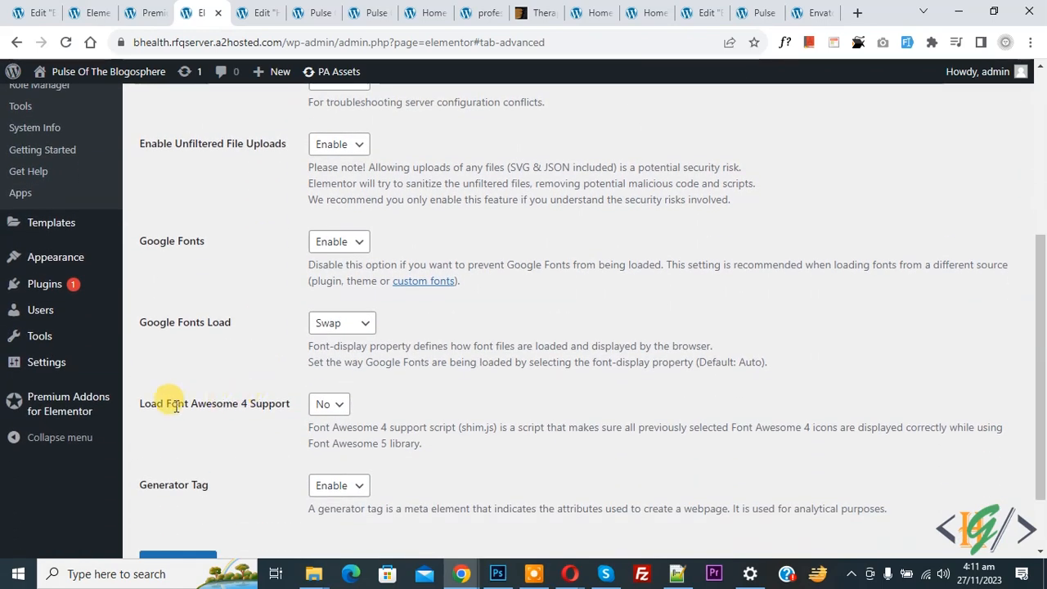
pyautogui.moveTo(275, 403)
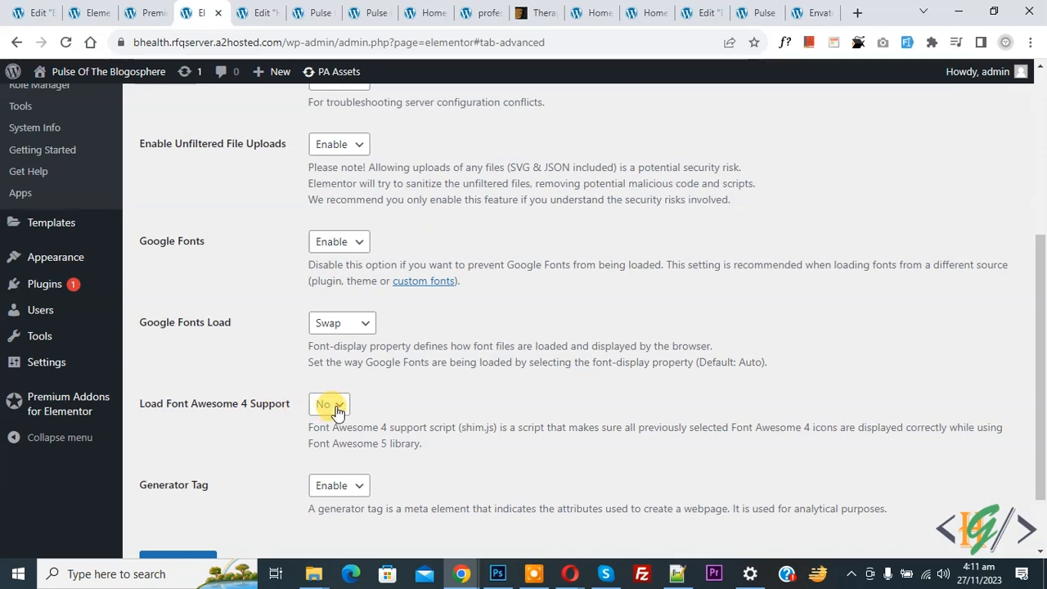
pyautogui.click(327, 403)
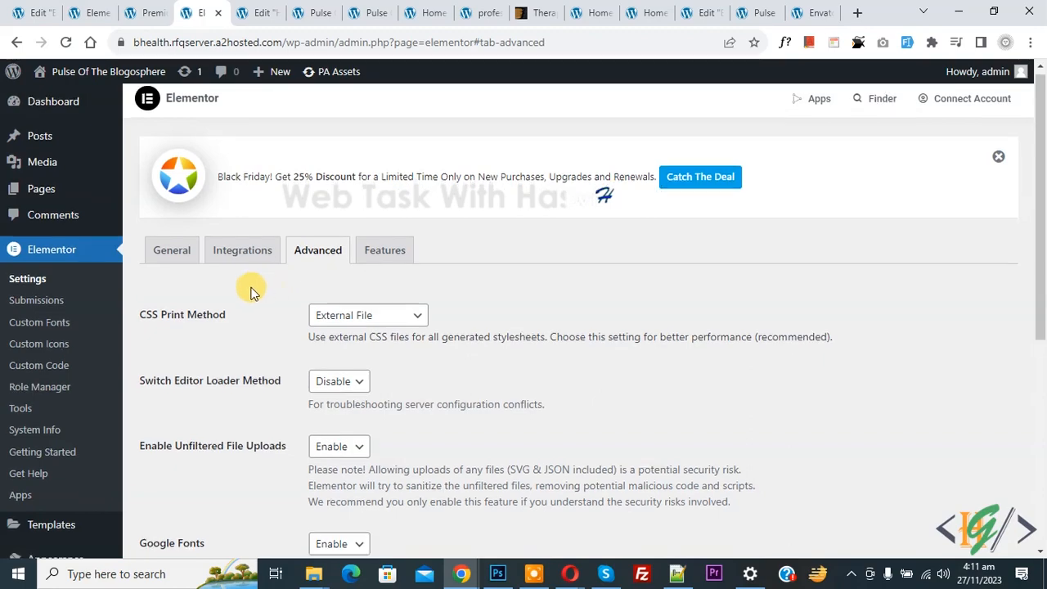
pyautogui.scroll(-3)
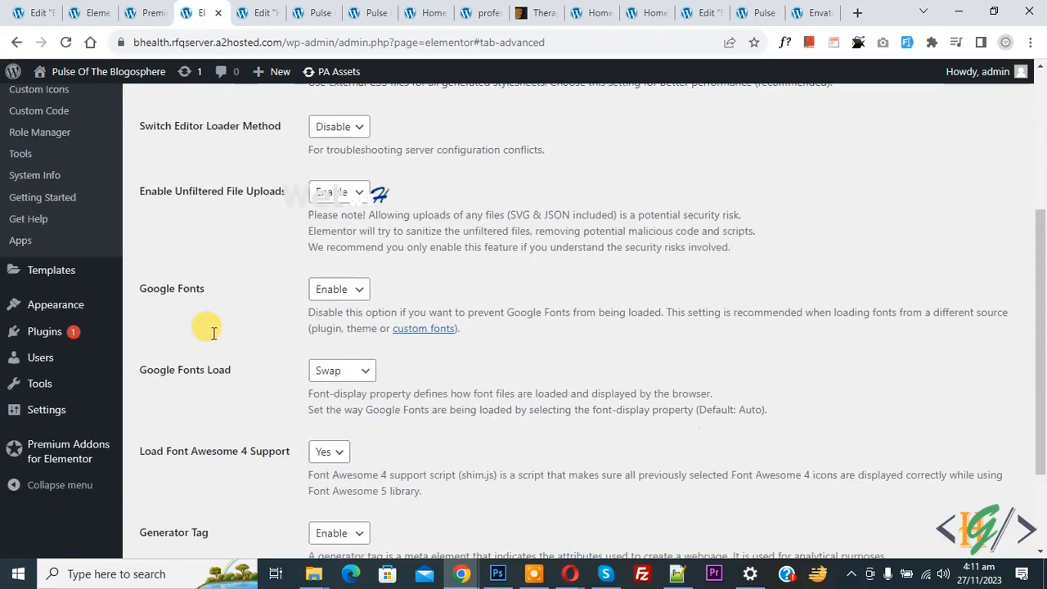
pyautogui.scroll(-3)
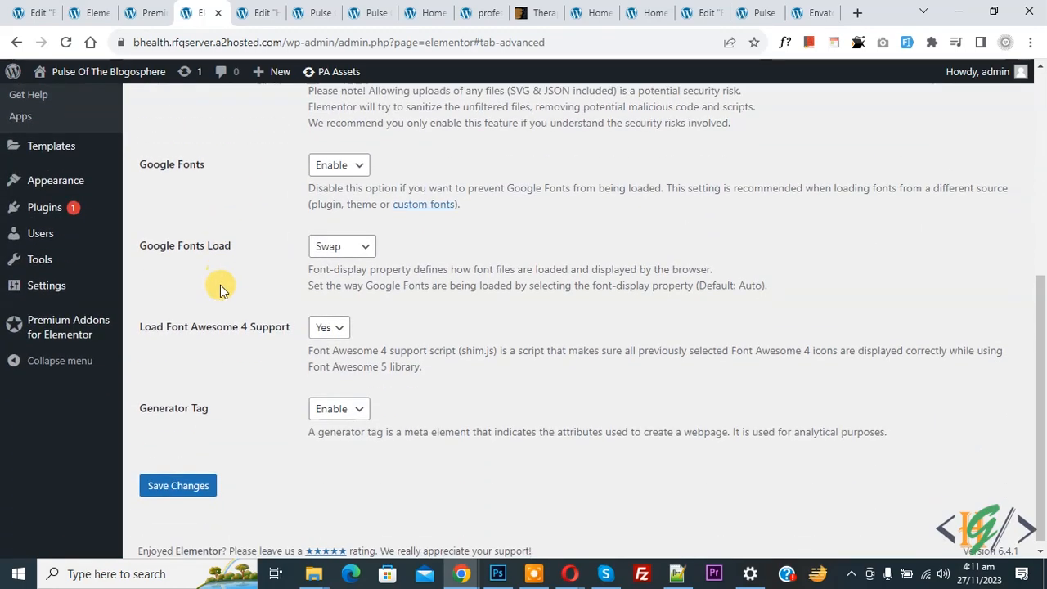
pyautogui.moveTo(255, 276)
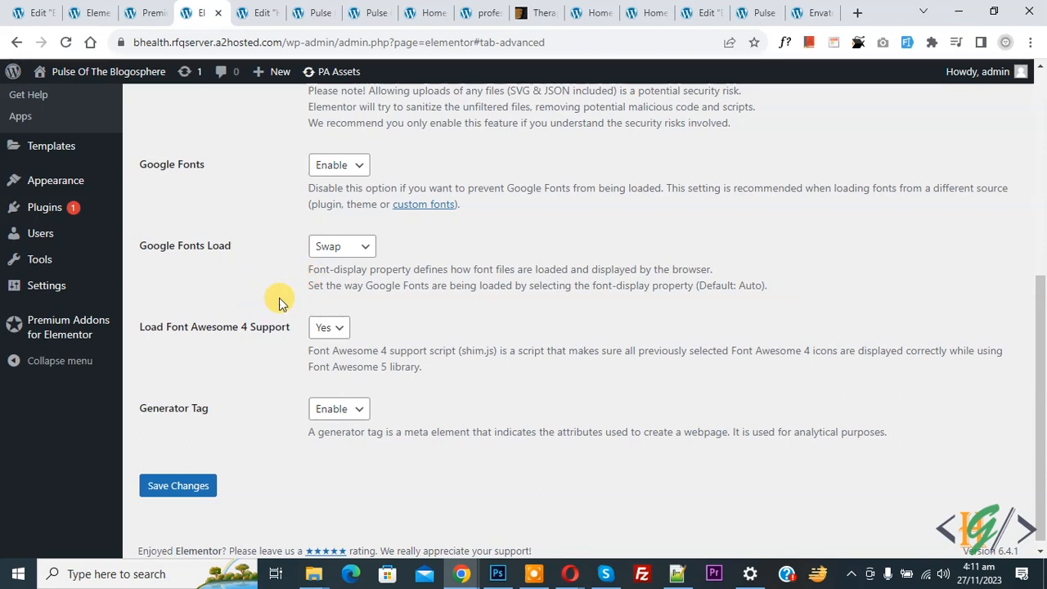
pyautogui.moveTo(252, 250)
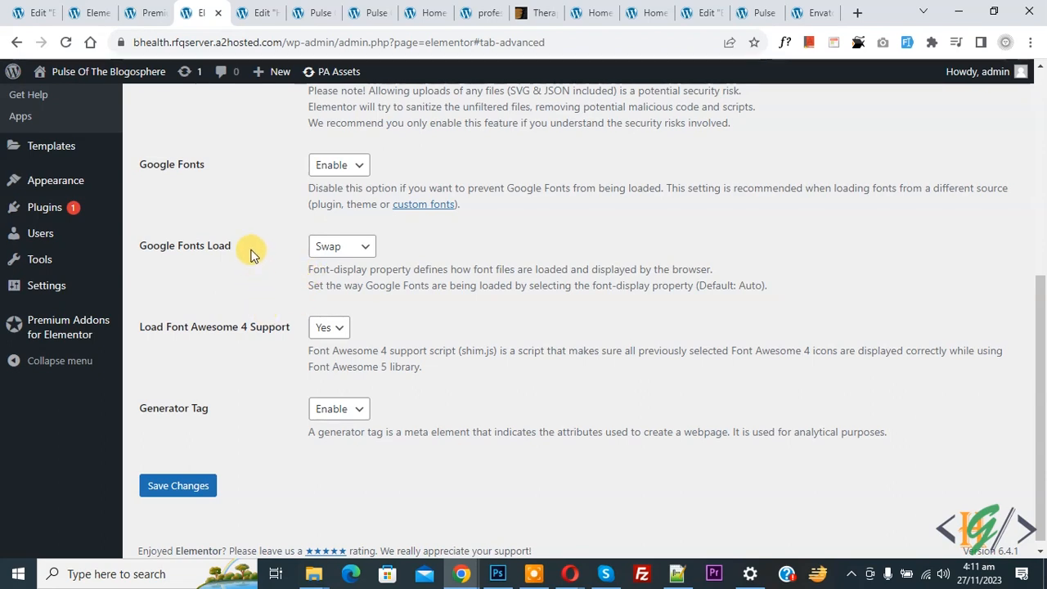